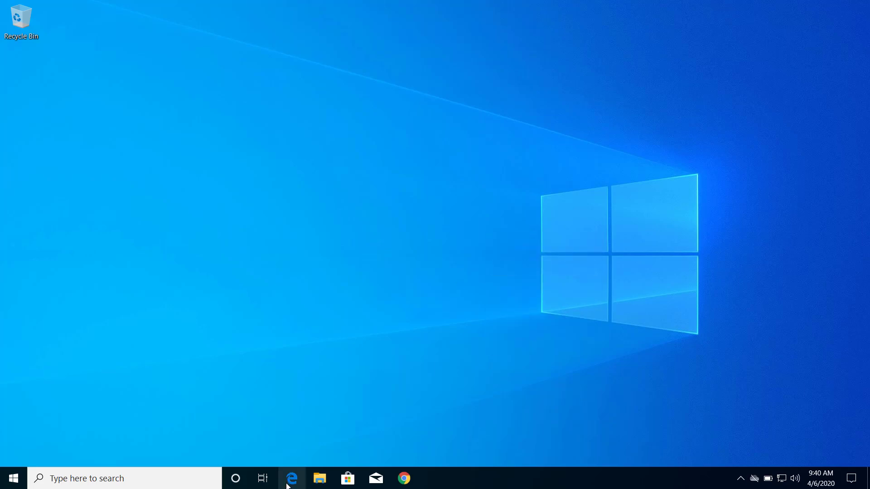
Launch the Edge browser, scroll its page, then close its window
{"action": "left_click", "coordinate": [292, 478]}
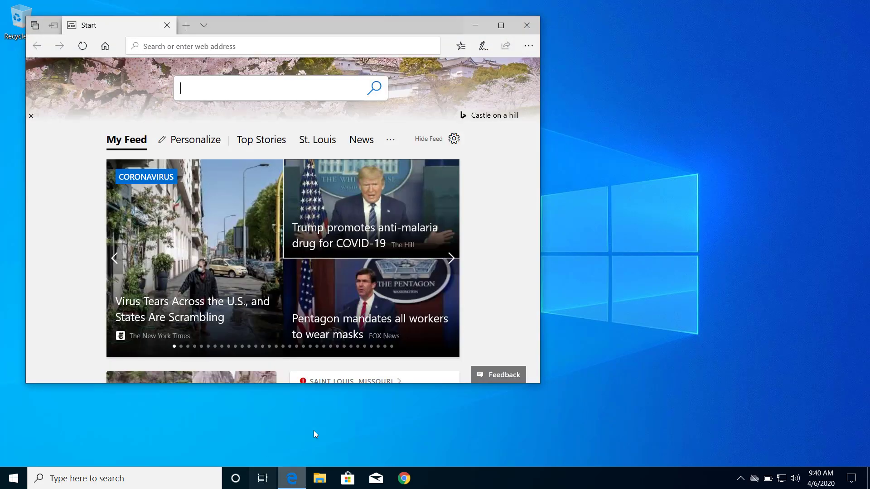
{"action": "mouse_move", "coordinate": [527, 25]}
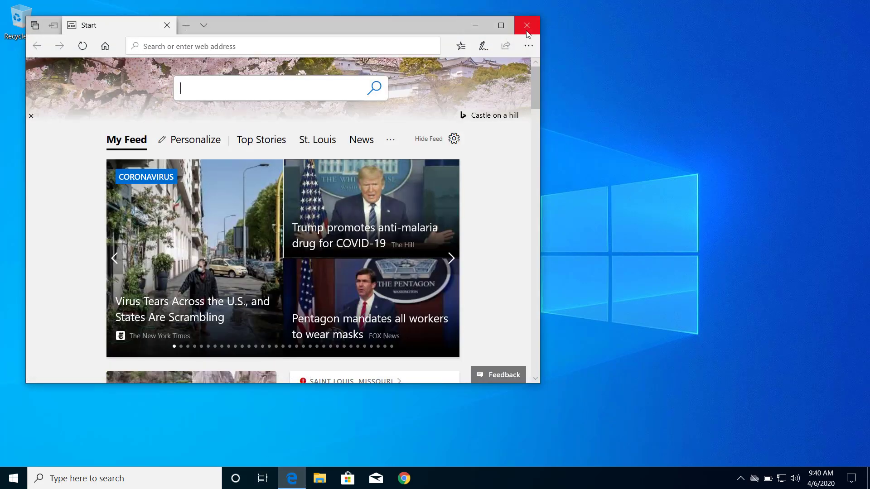
{"action": "scroll", "scroll_direction": "down", "scroll_amount": 3}
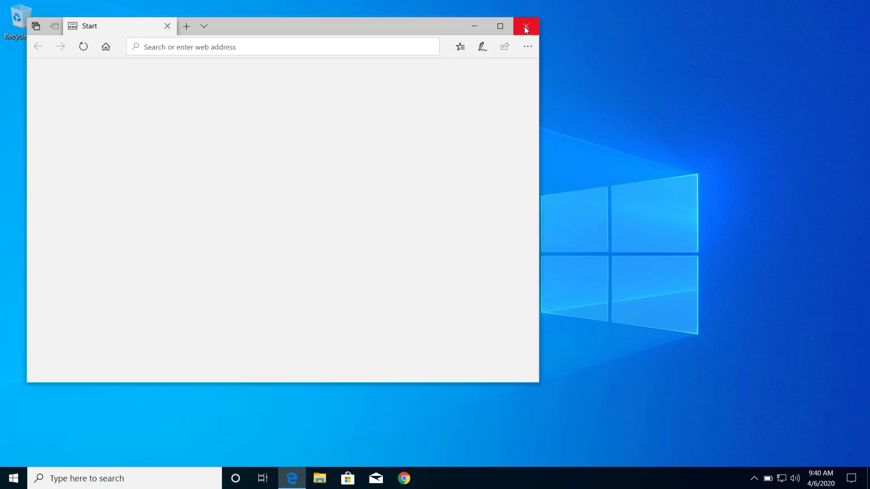
{"action": "left_click", "coordinate": [527, 26]}
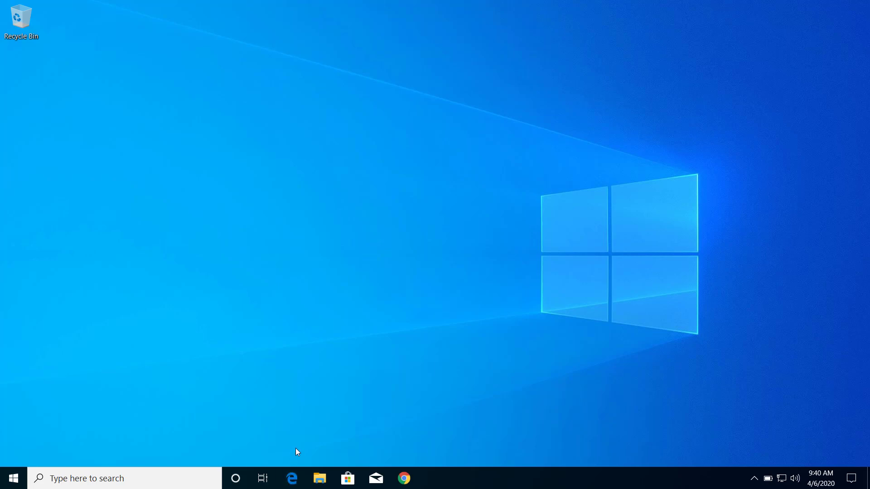
{"action": "mouse_move", "coordinate": [391, 393]}
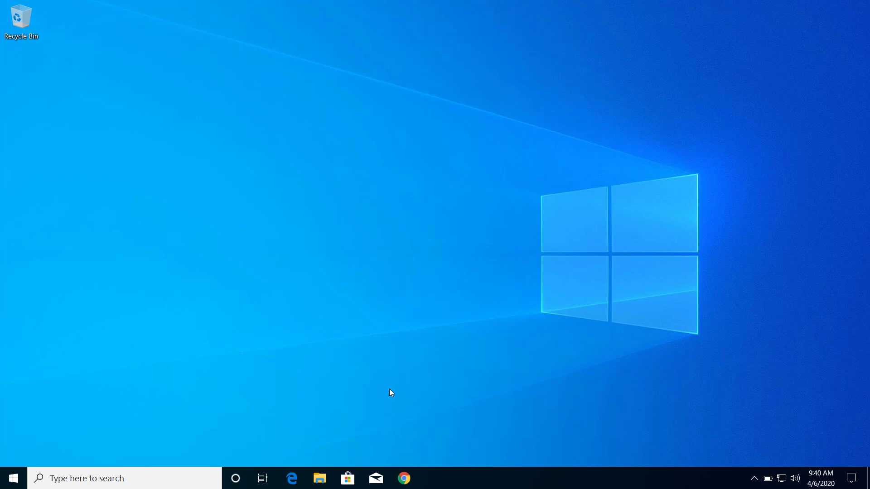
{"action": "mouse_move", "coordinate": [351, 432]}
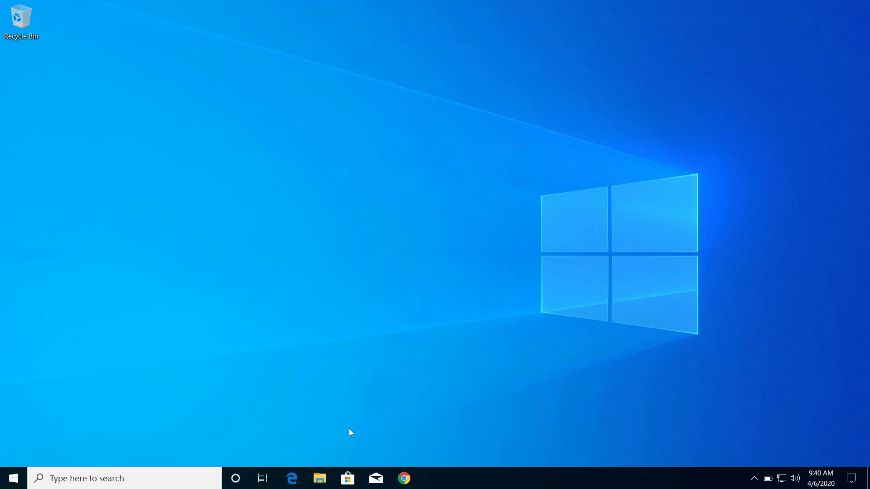
{"action": "mouse_move", "coordinate": [387, 399]}
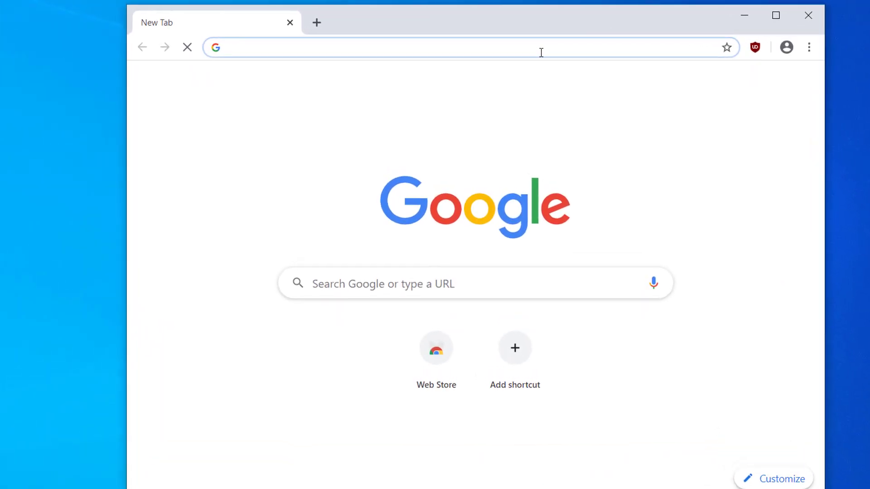
{"action": "type", "text": "https://winaero.com/request.php?1835"}
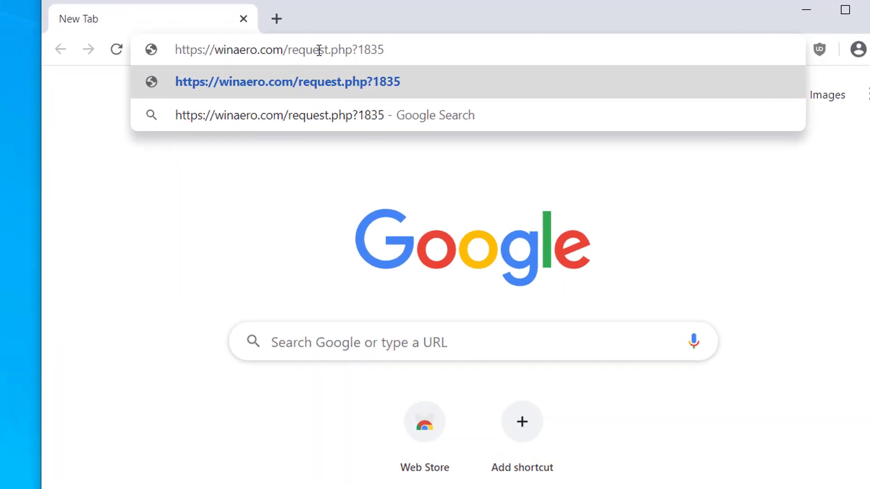
{"action": "key", "text": "Enter"}
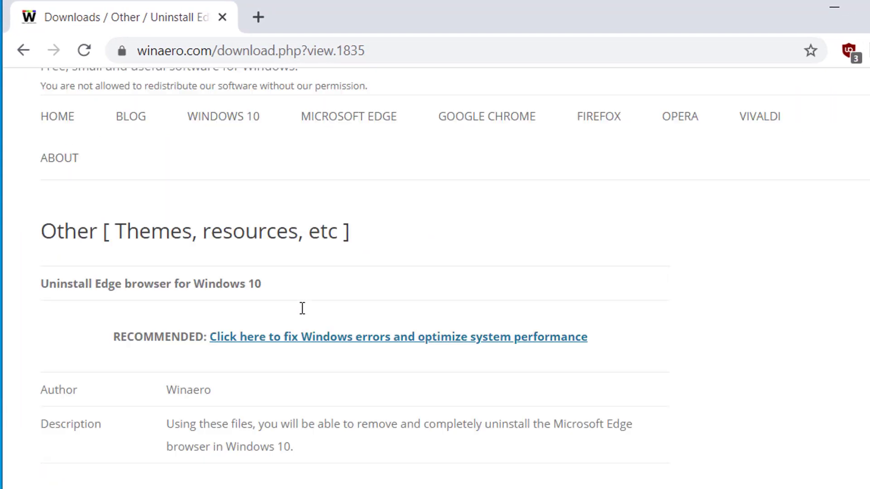
{"action": "scroll", "scroll_direction": "down", "scroll_amount": 3}
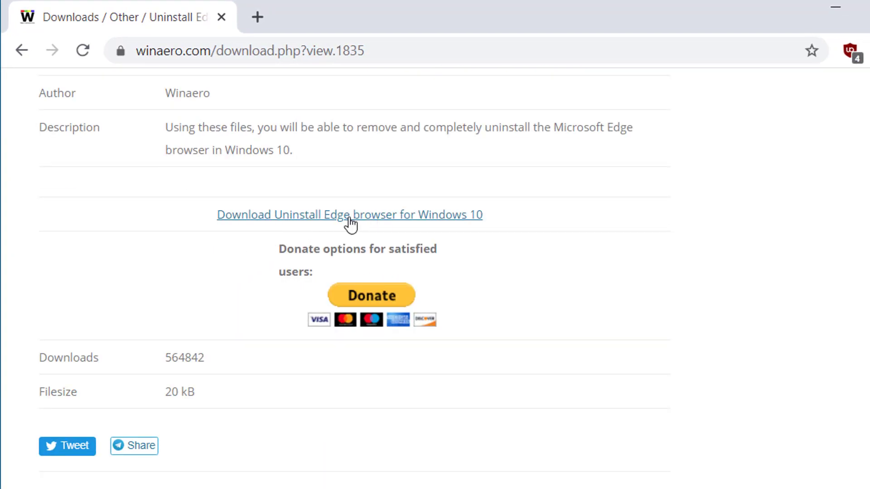
{"action": "mouse_move", "coordinate": [289, 224]}
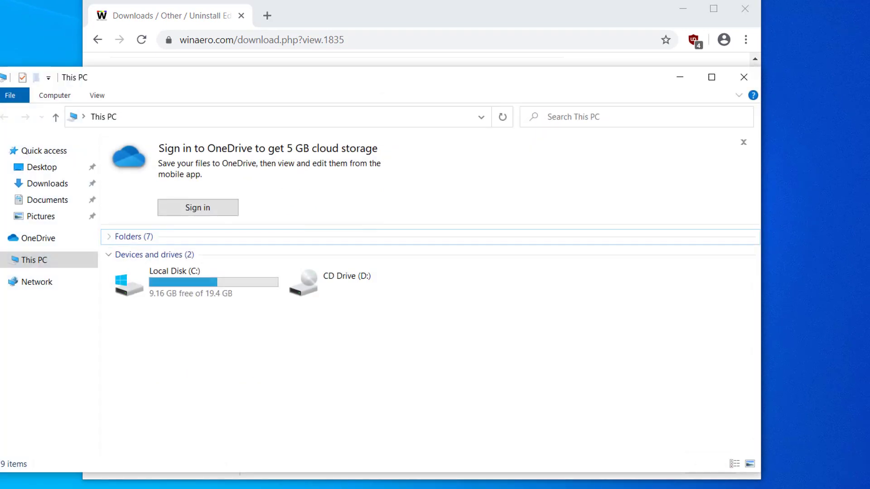
Extract the uninstall_edge archive in Downloads and select the Uninstall Edge script
{"action": "left_click", "coordinate": [47, 184]}
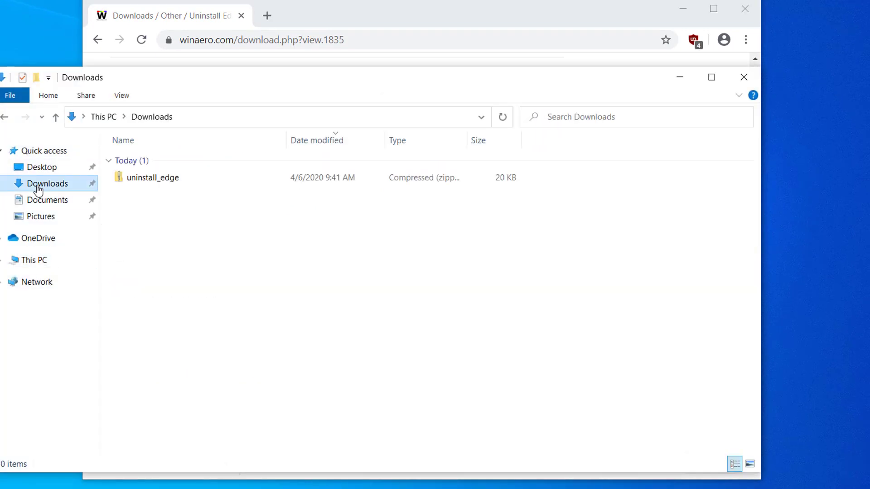
{"action": "left_click", "coordinate": [152, 178]}
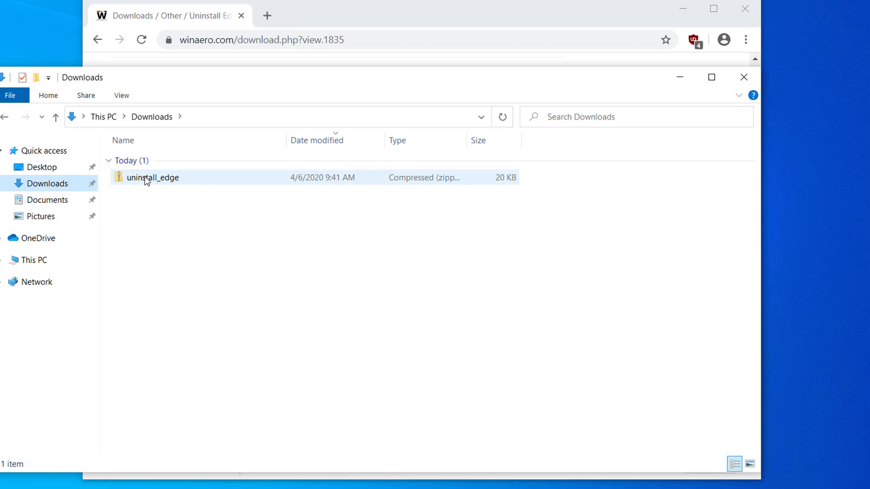
{"action": "right_click", "coordinate": [146, 178]}
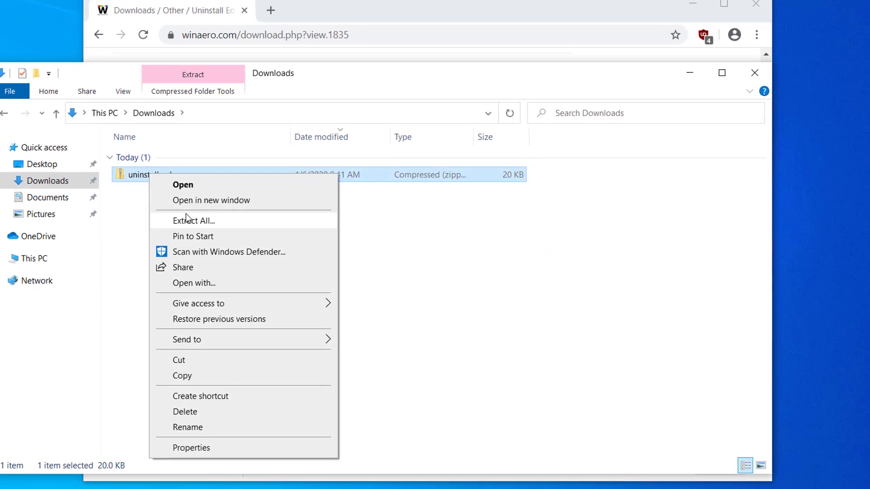
{"action": "left_click", "coordinate": [193, 220]}
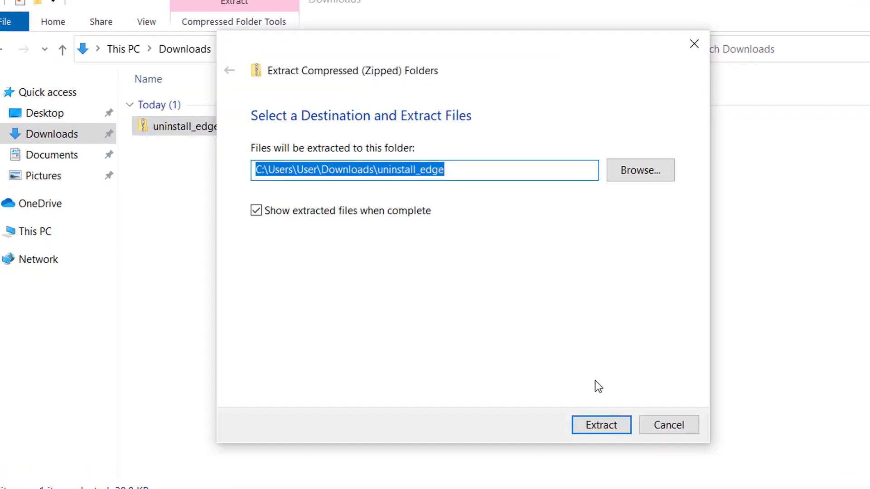
{"action": "left_click", "coordinate": [601, 425]}
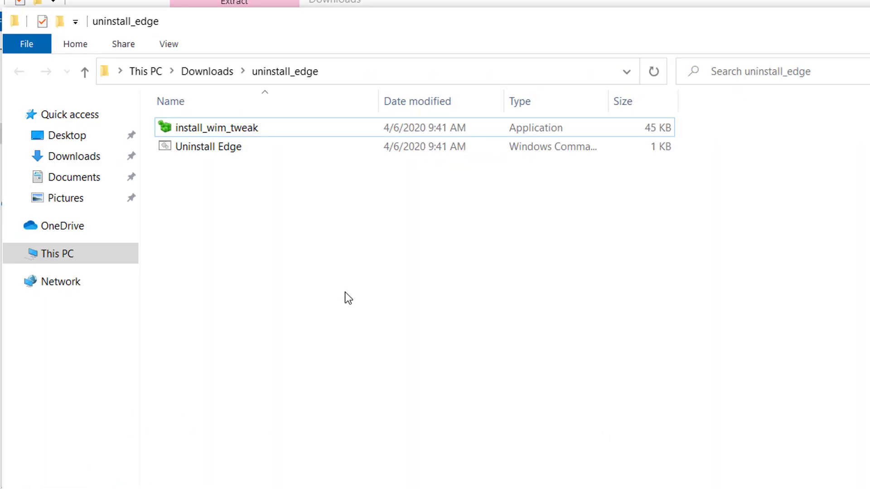
{"action": "mouse_move", "coordinate": [187, 189]}
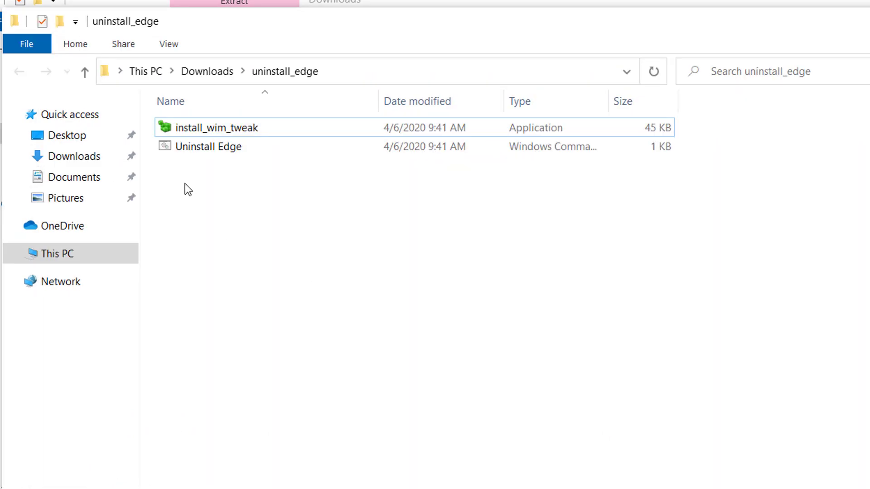
{"action": "left_click", "coordinate": [208, 146]}
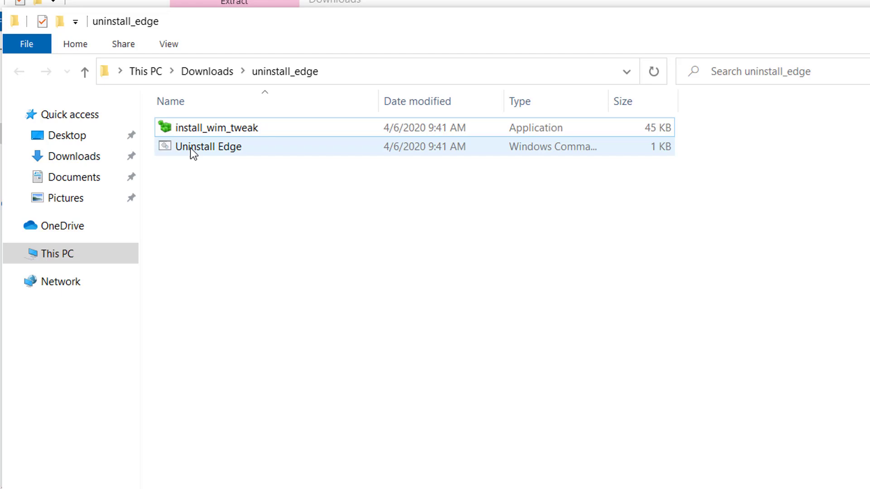
{"action": "left_click", "coordinate": [207, 146]}
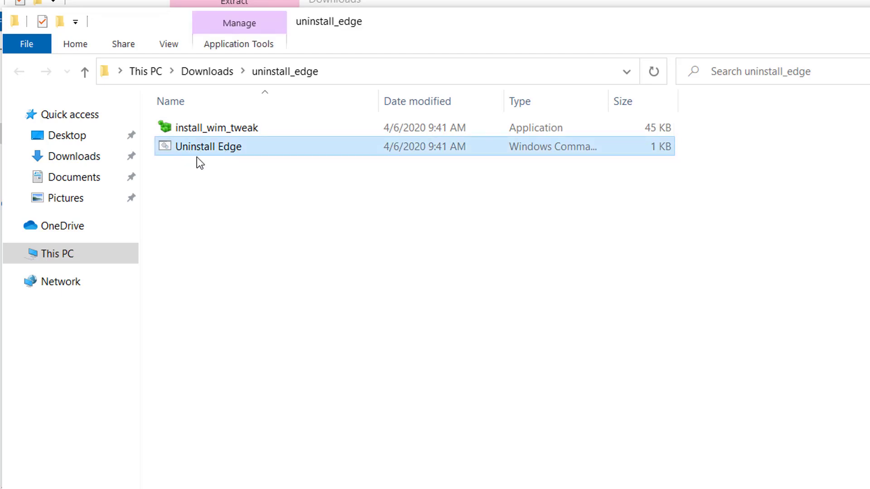
{"action": "mouse_move", "coordinate": [189, 156]}
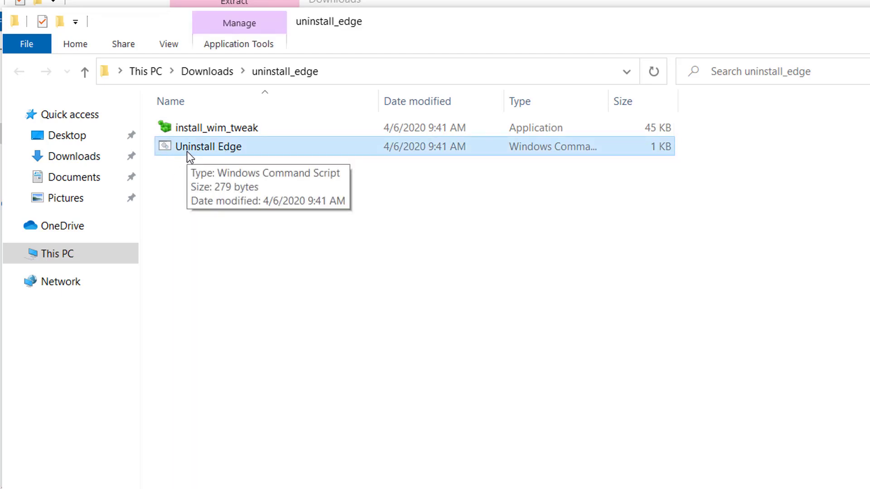
Run the Uninstall Edge script as administrator, approving the User Account Control prompt
{"action": "right_click", "coordinate": [188, 150]}
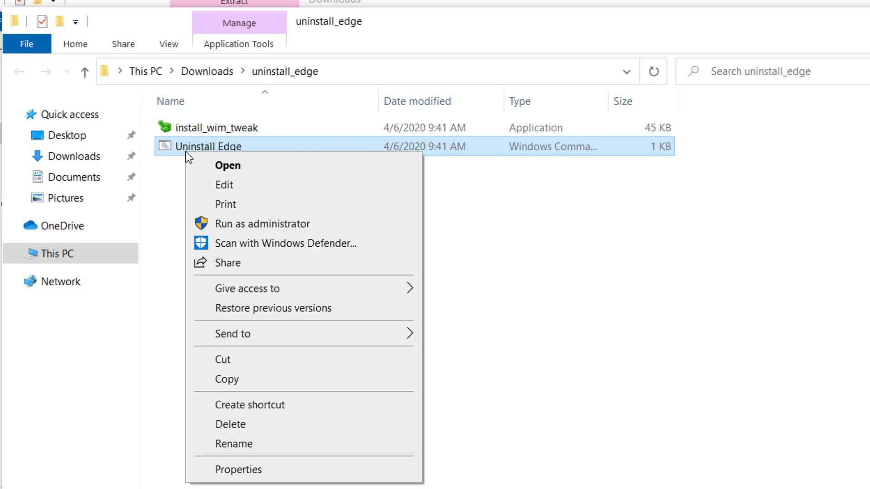
{"action": "mouse_move", "coordinate": [234, 227]}
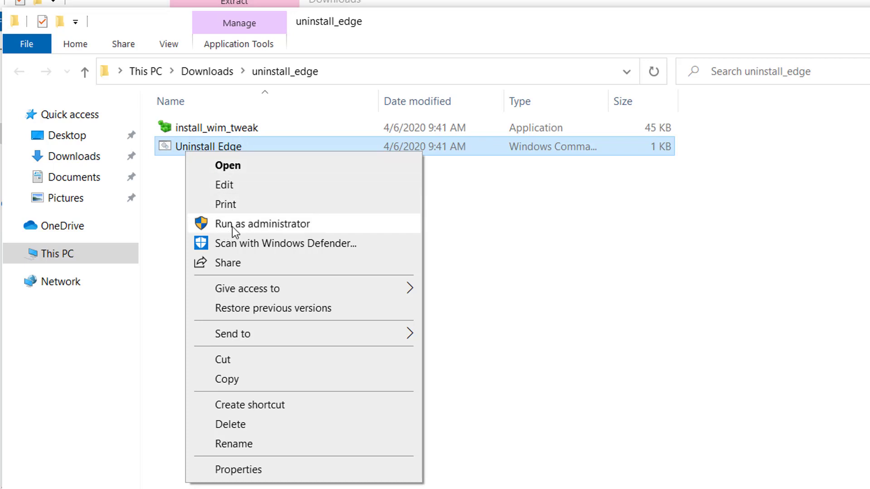
{"action": "left_click", "coordinate": [261, 224]}
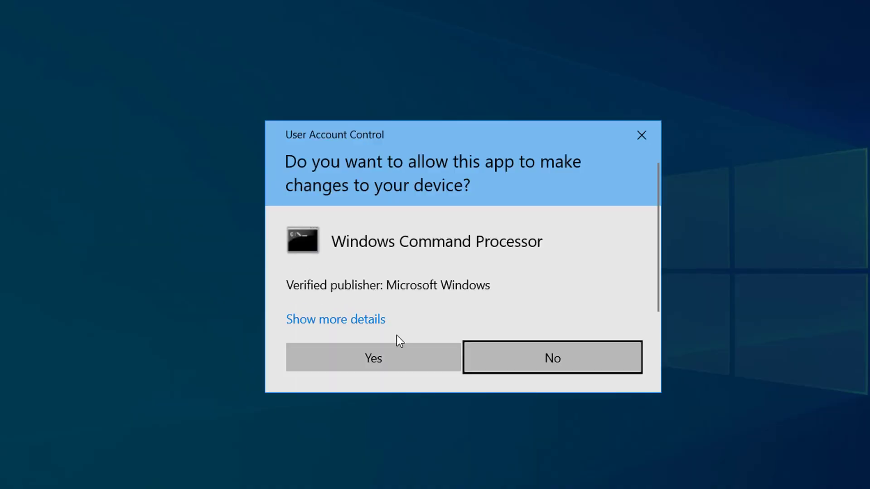
{"action": "left_click", "coordinate": [373, 357]}
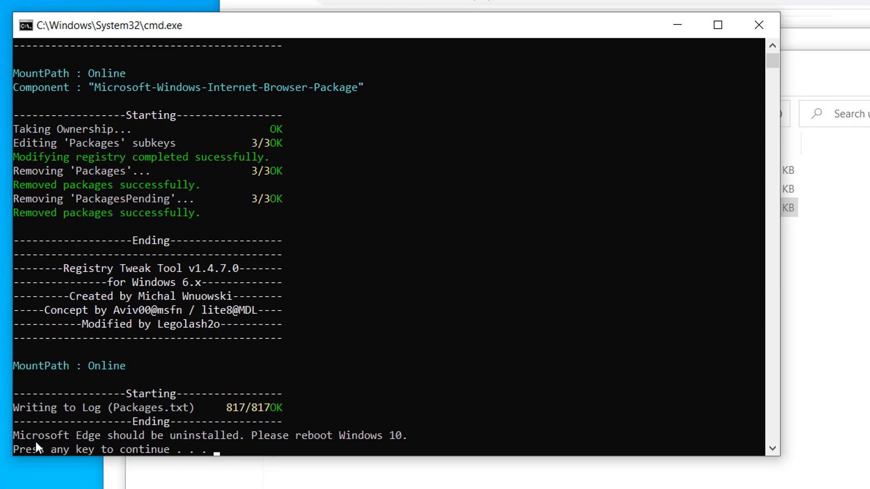
{"action": "mouse_move", "coordinate": [95, 450]}
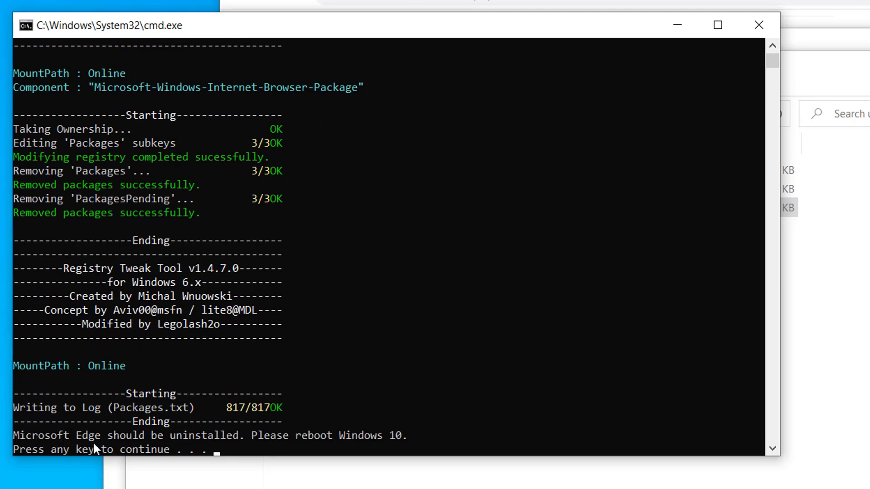
{"action": "mouse_move", "coordinate": [322, 458]}
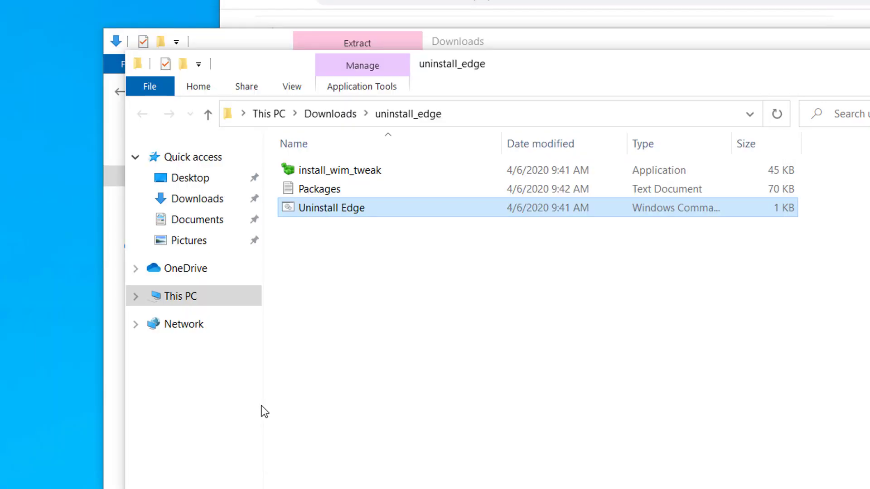
{"action": "mouse_move", "coordinate": [371, 330]}
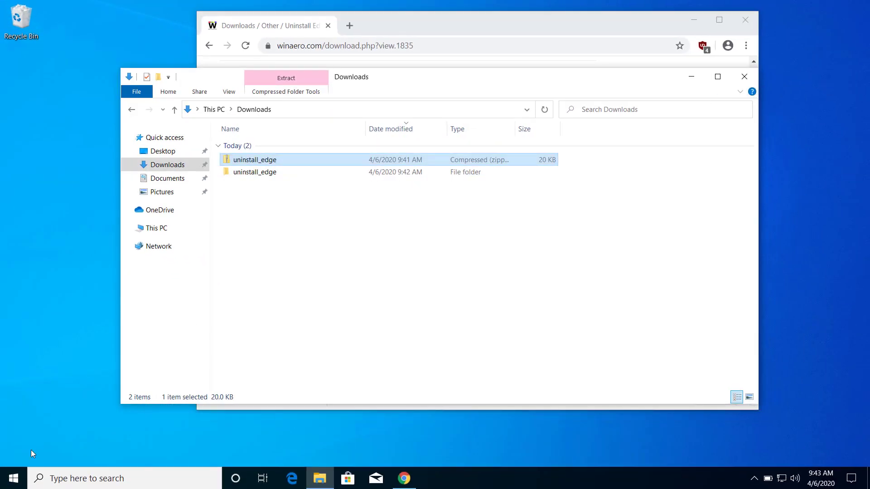
Open the Start menu to begin restarting Windows
{"action": "left_click", "coordinate": [15, 478]}
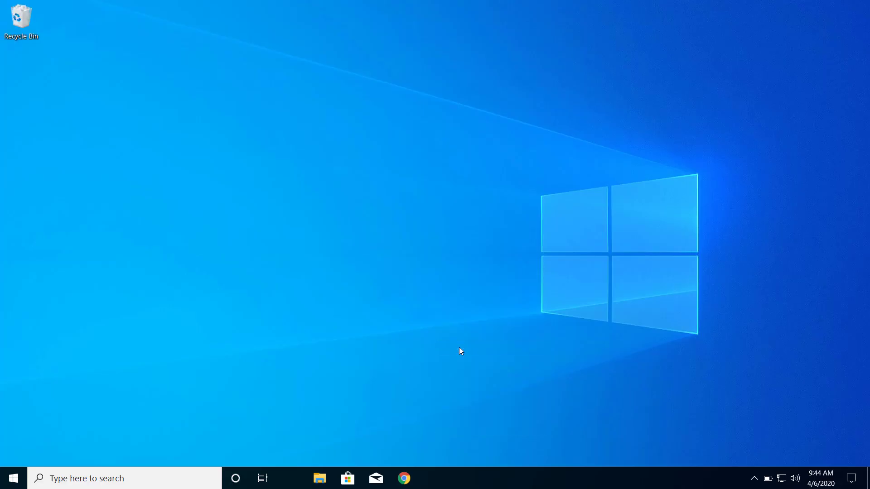
{"action": "mouse_move", "coordinate": [301, 475]}
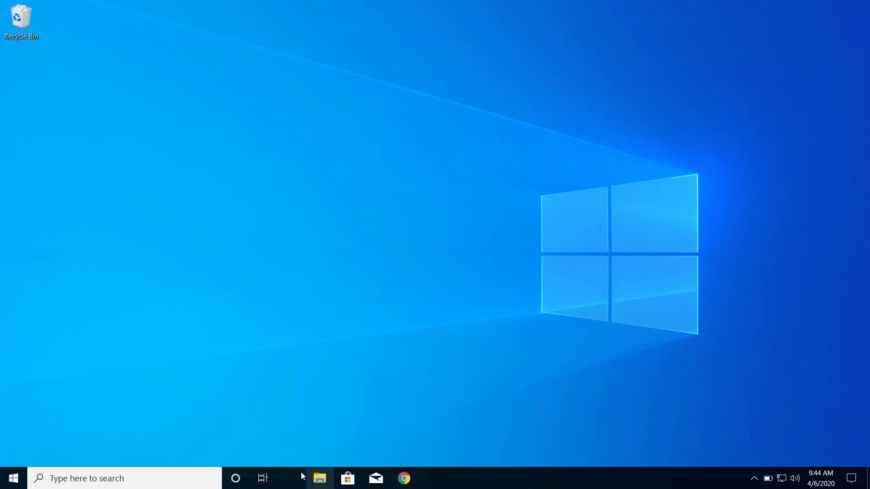
{"action": "left_click", "coordinate": [403, 478]}
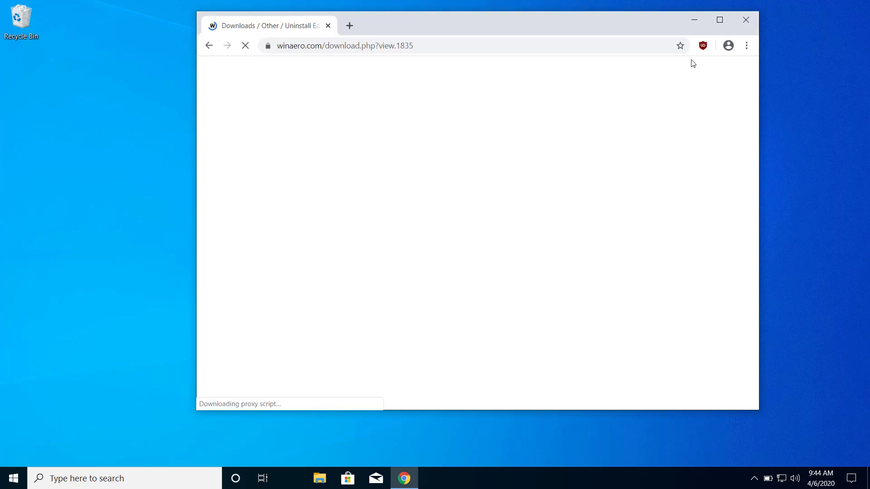
{"action": "left_click", "coordinate": [746, 20]}
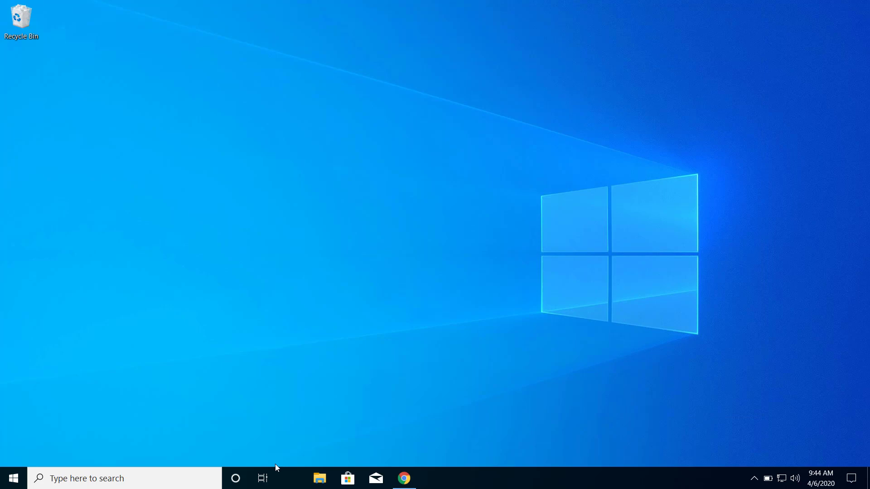
{"action": "mouse_move", "coordinate": [207, 449]}
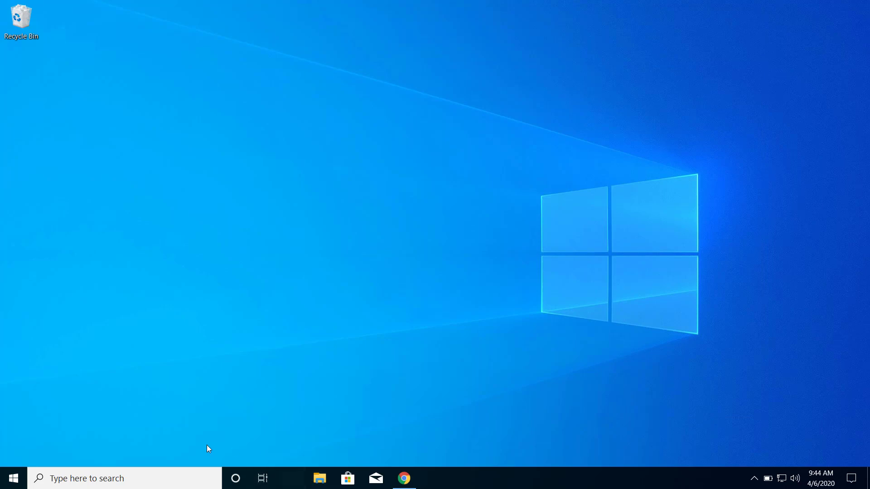
Open Start and search for 'ed' to check for the Edge browser
{"action": "left_click", "coordinate": [12, 478]}
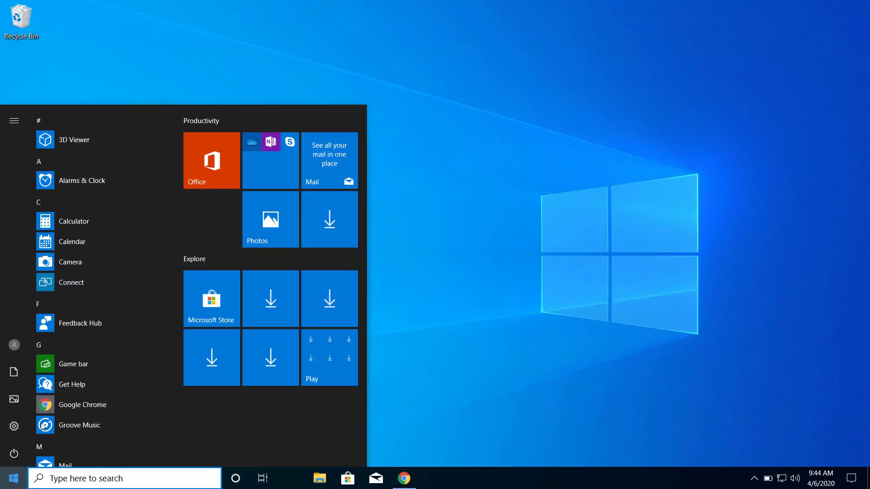
{"action": "type", "text": "edge"}
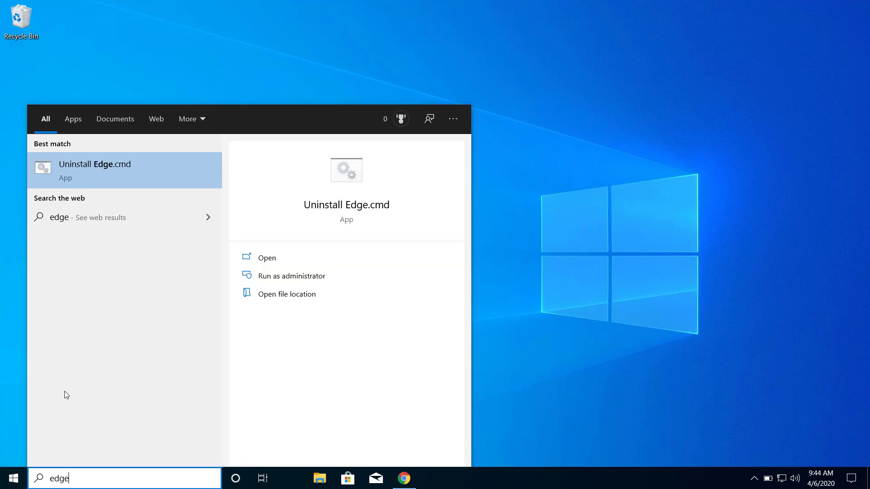
{"action": "mouse_move", "coordinate": [30, 472]}
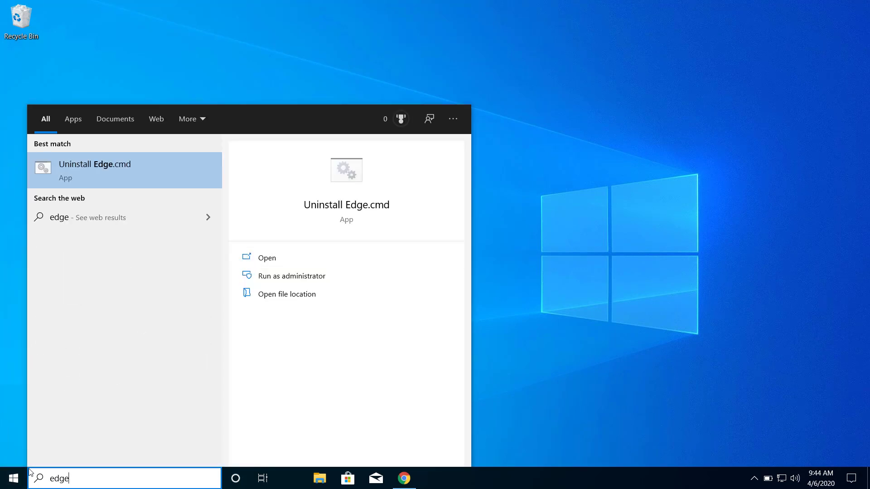